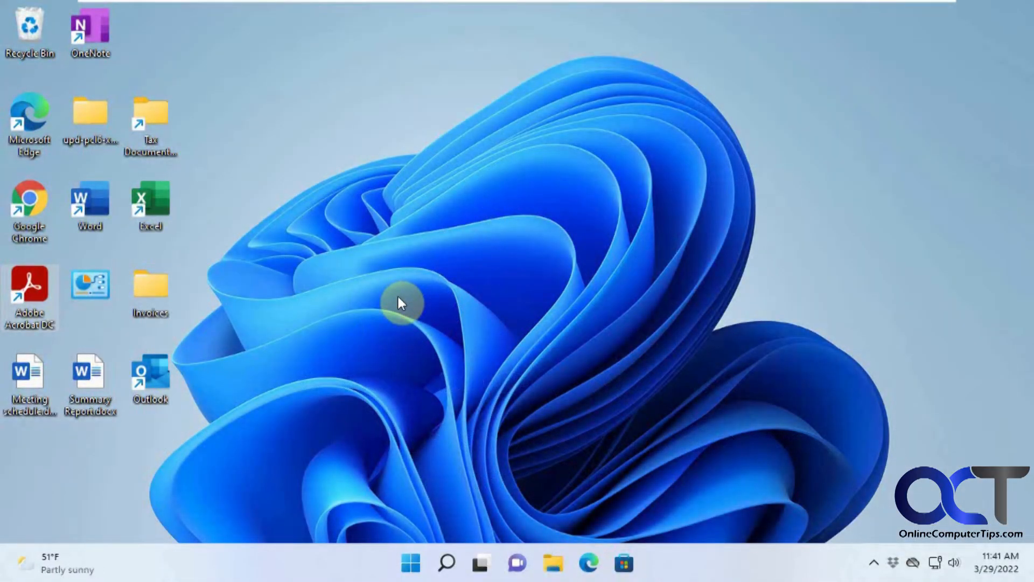
mouse_move(333, 246)
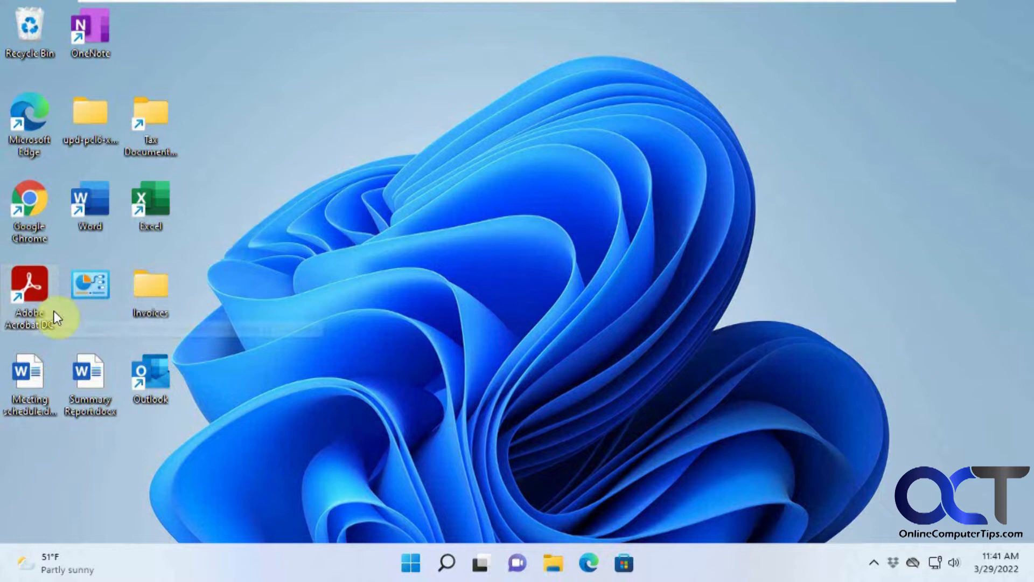
Launch Adobe Acrobat Reader DC from its desktop shortcut to the welcome screen
right_click(29, 284)
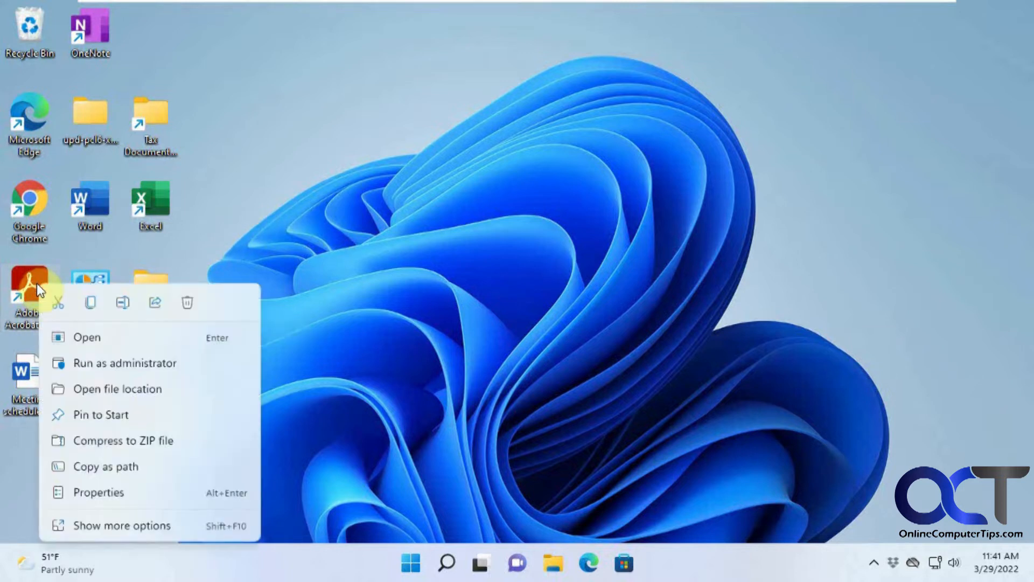
mouse_move(99, 414)
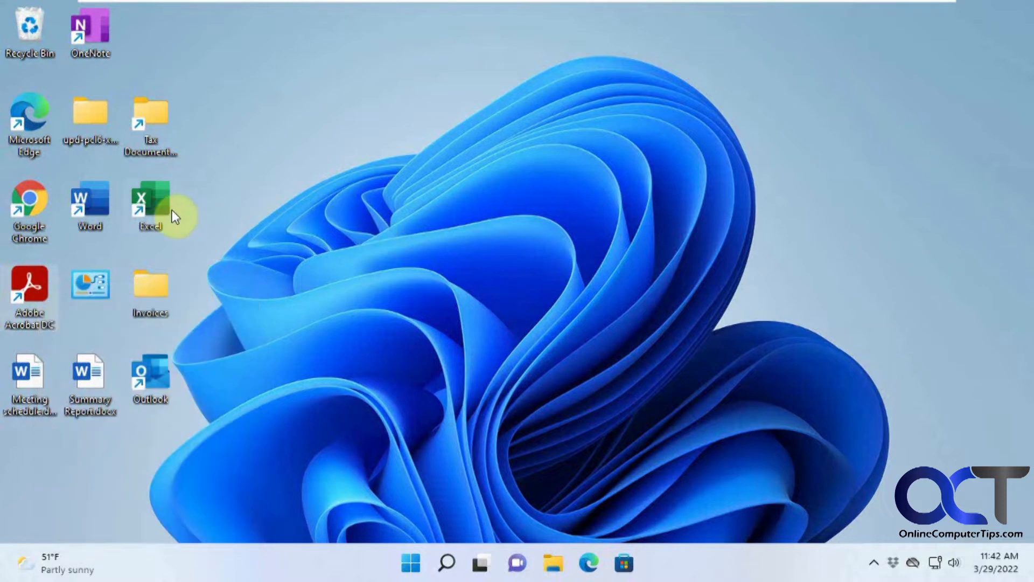
right_click(150, 208)
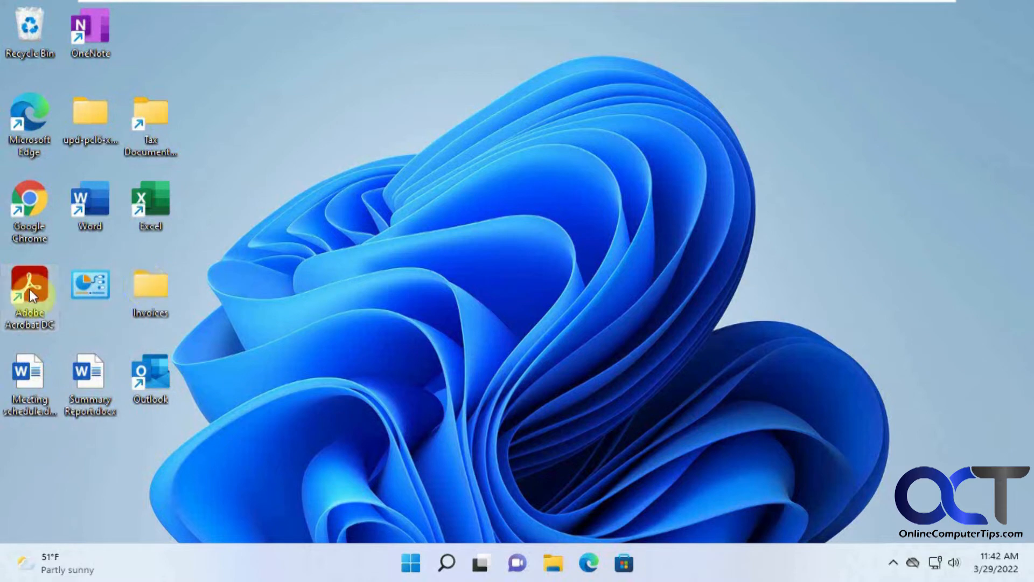
double_click(29, 280)
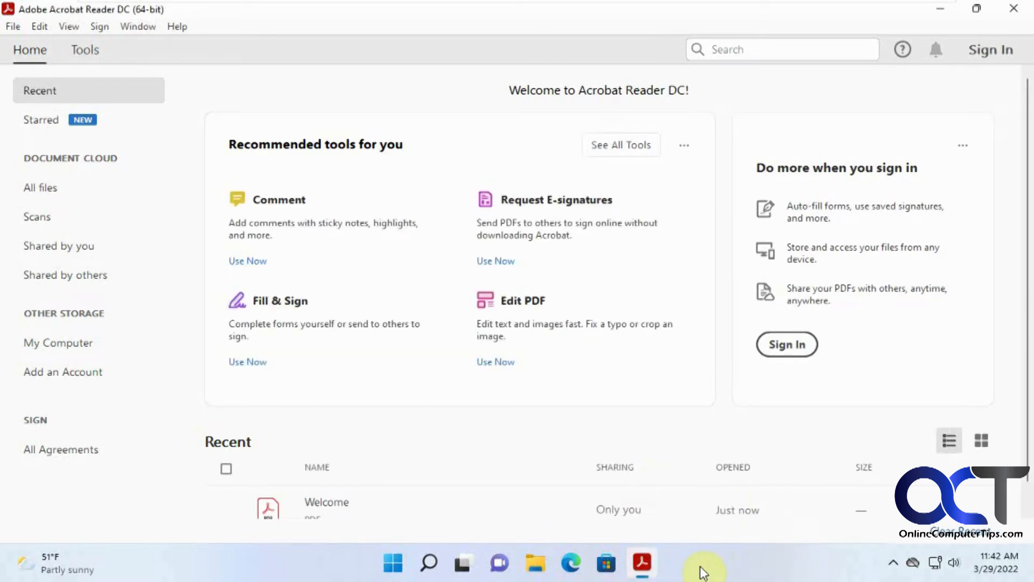
Pin the running Acrobat icon to the taskbar and close the program
right_click(641, 564)
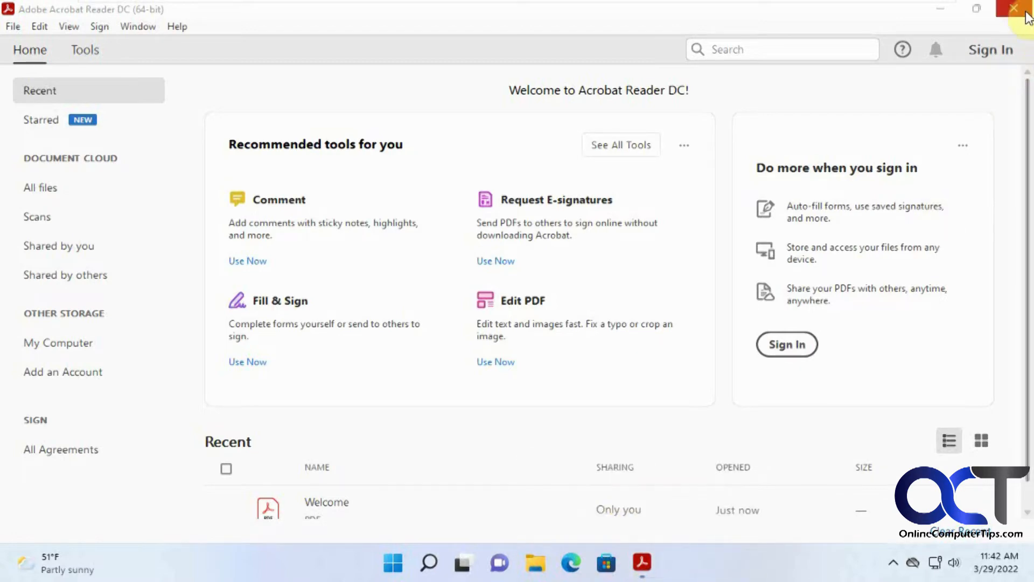
click(1022, 8)
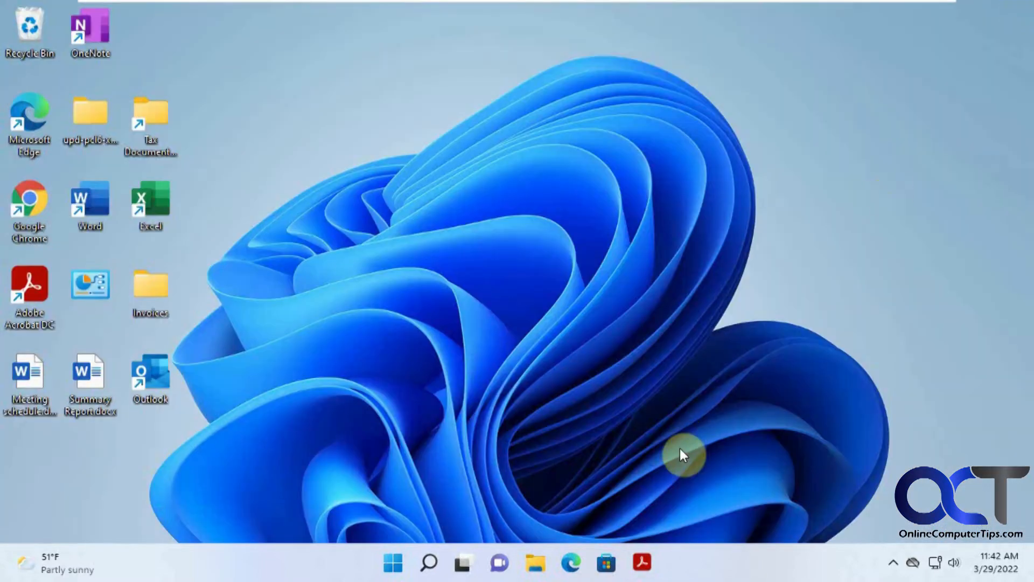
mouse_move(643, 413)
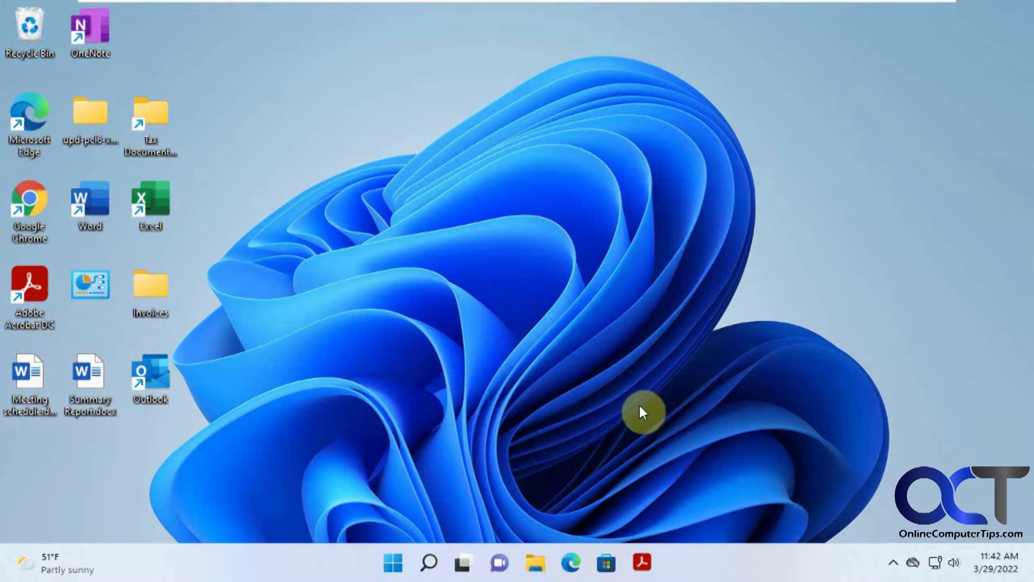
mouse_move(29, 290)
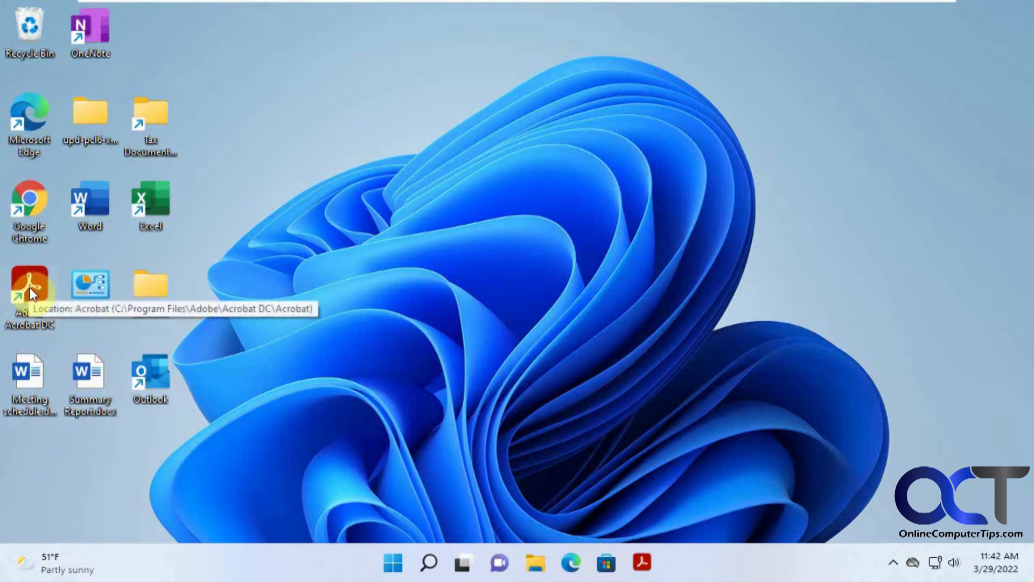
Unpin Adobe Acrobat DC from the taskbar via the Start menu's All apps list
click(392, 563)
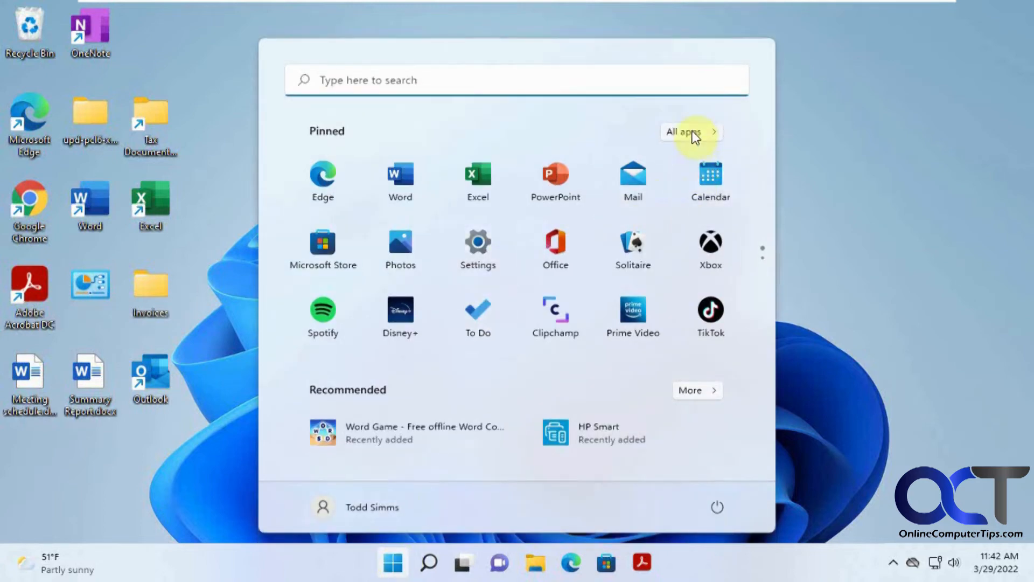
click(686, 131)
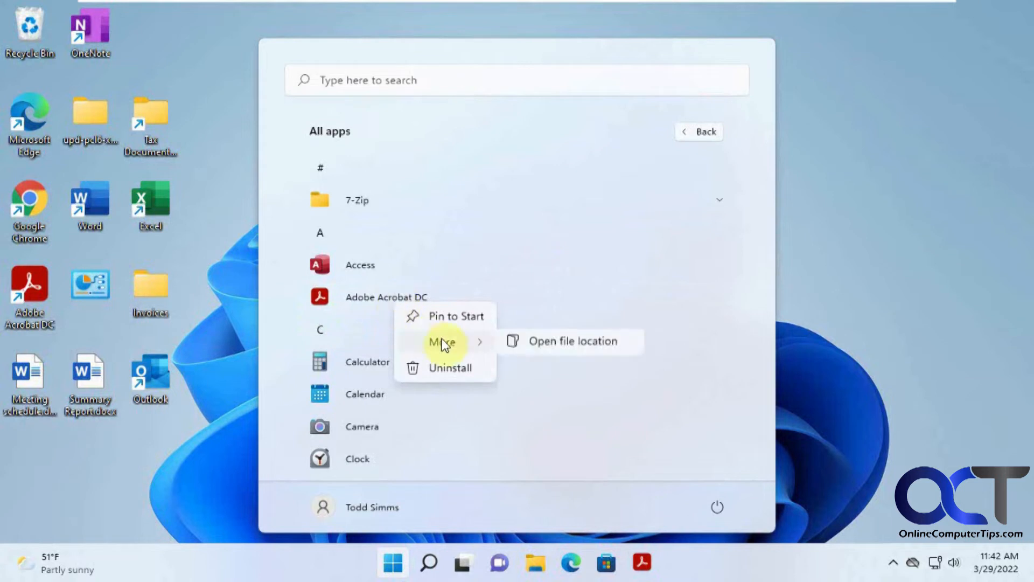
mouse_move(441, 342)
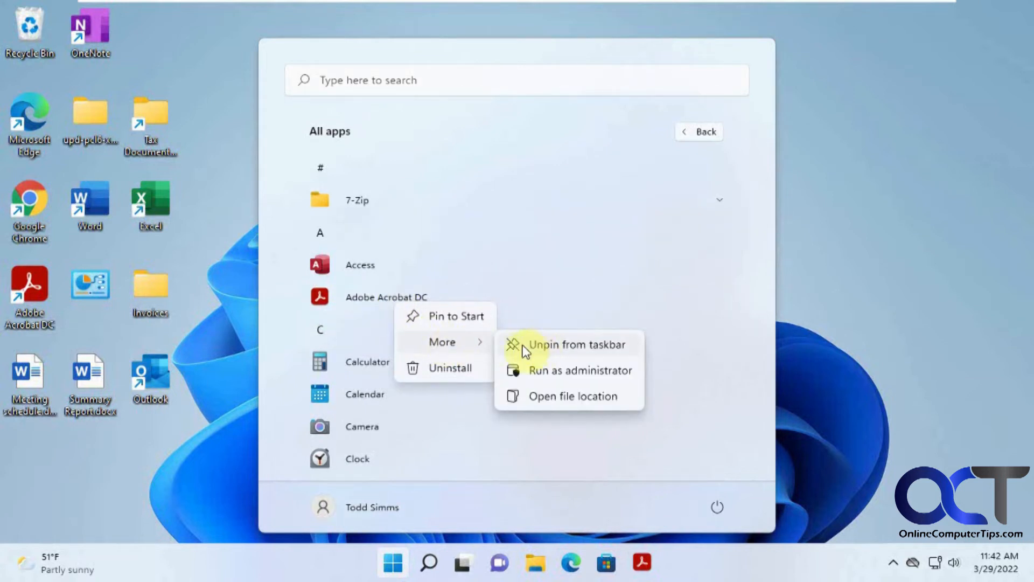
right_click(642, 562)
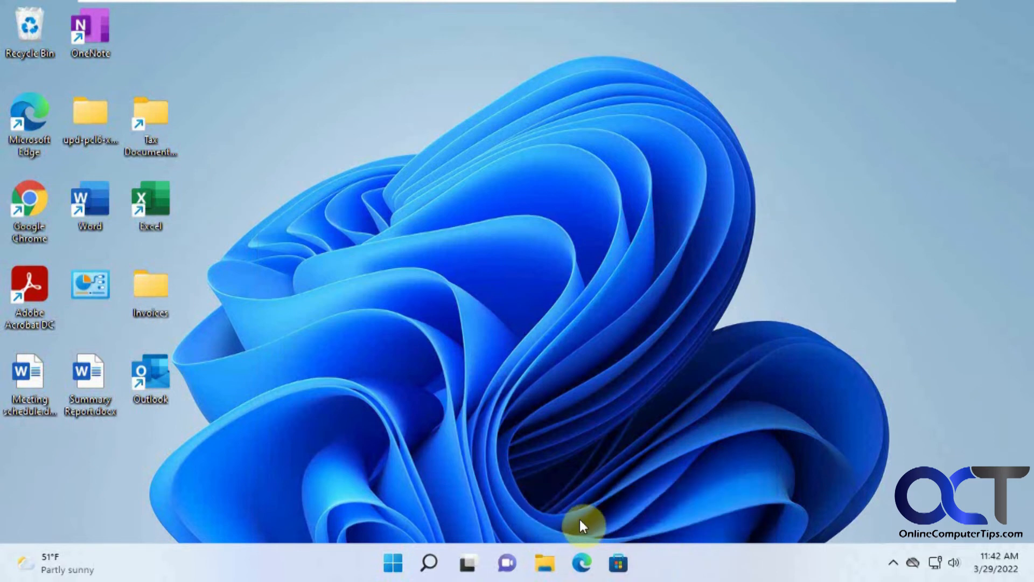
Pin Adobe Acrobat DC back to the taskbar from the All apps list
click(392, 563)
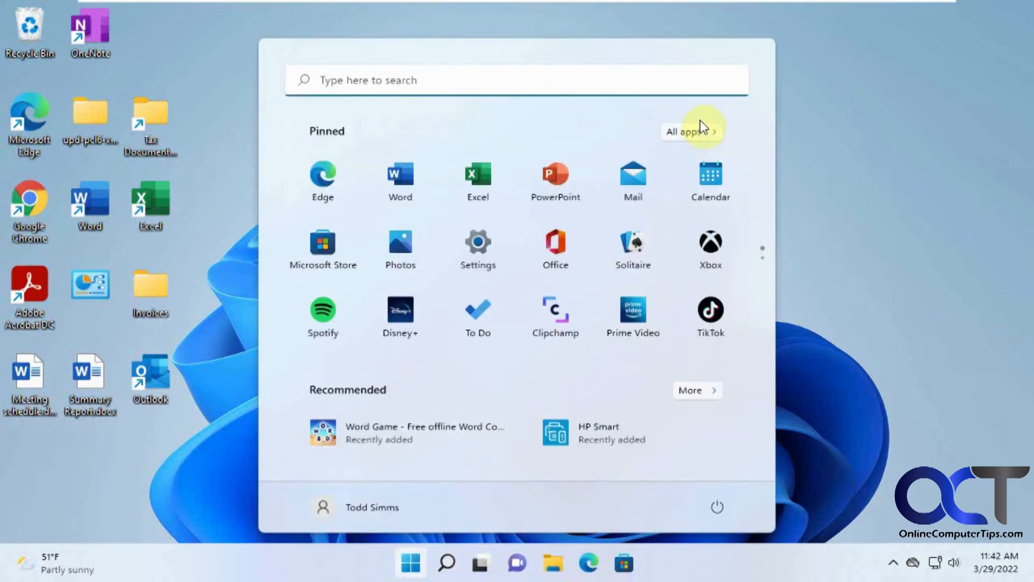
click(688, 131)
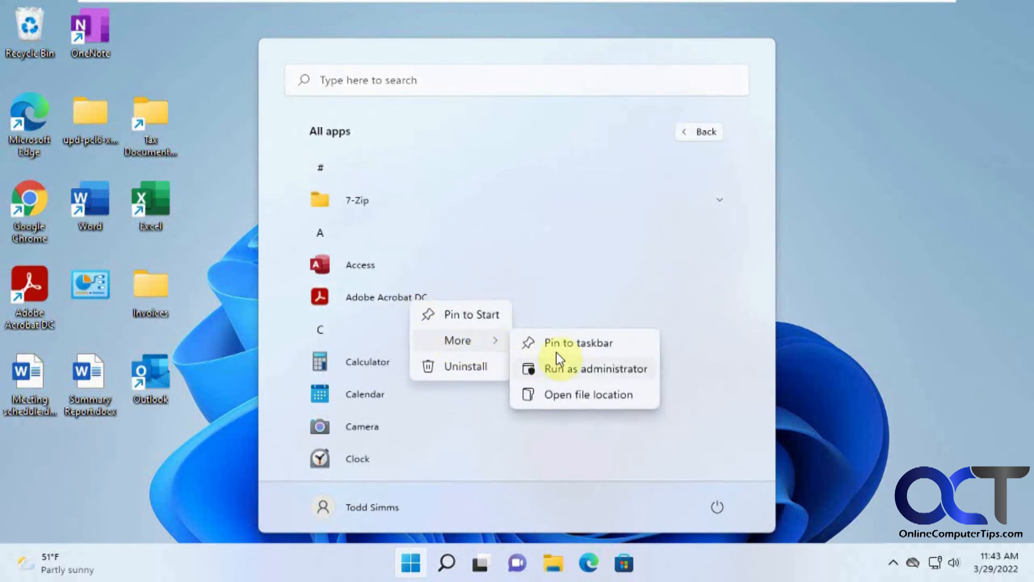
click(577, 343)
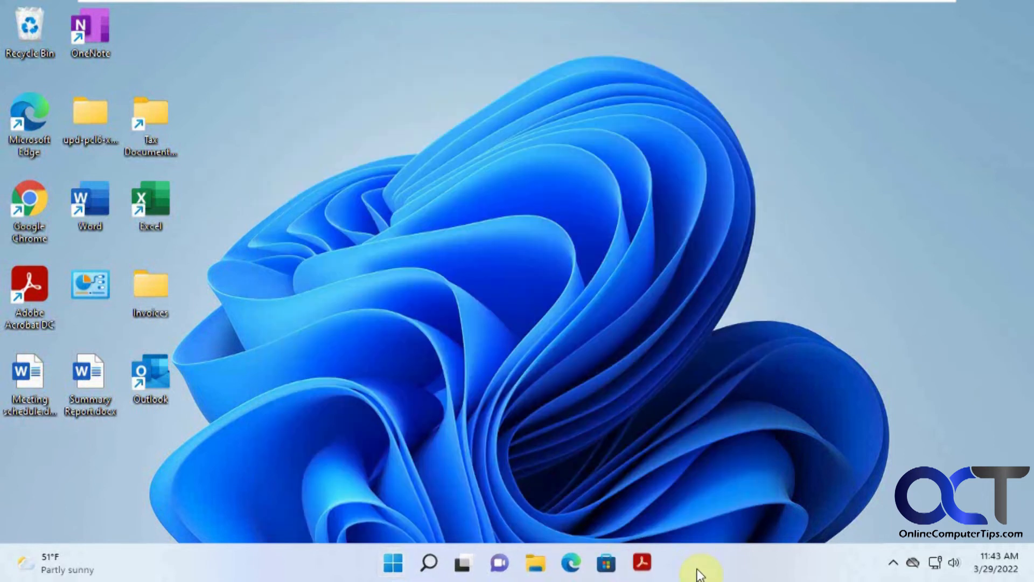
mouse_move(40, 260)
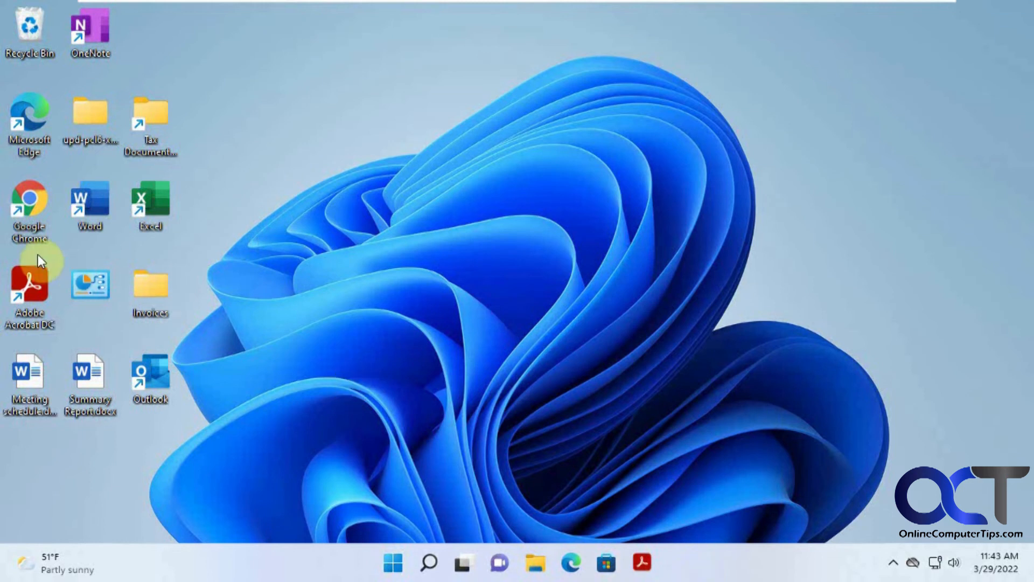
mouse_move(278, 565)
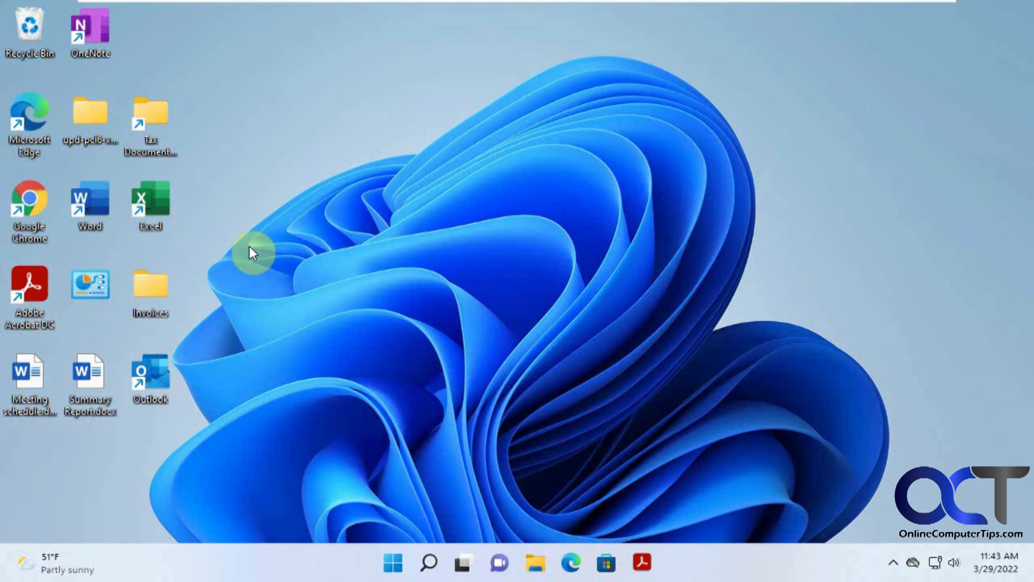
mouse_move(267, 331)
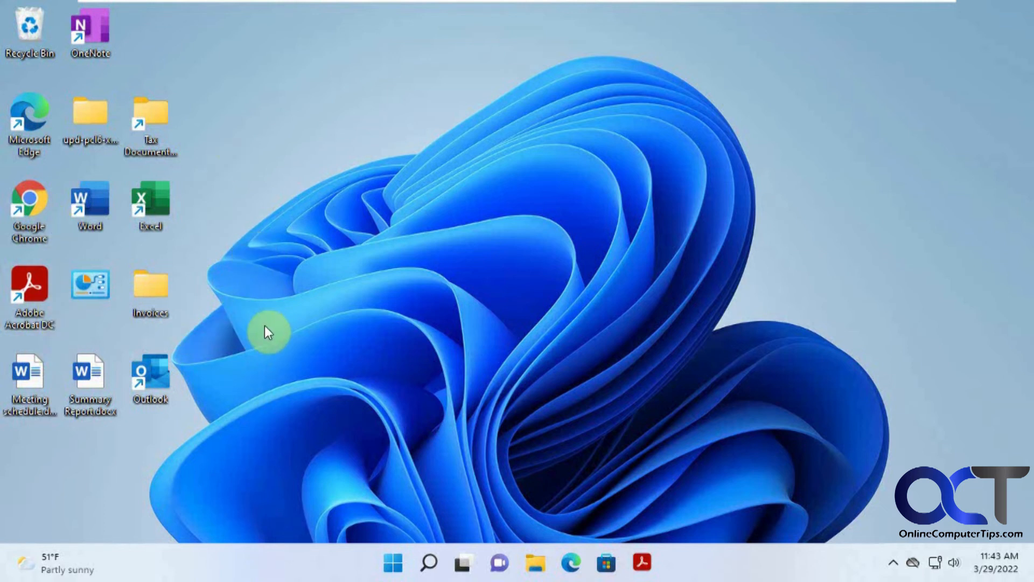
mouse_move(426, 336)
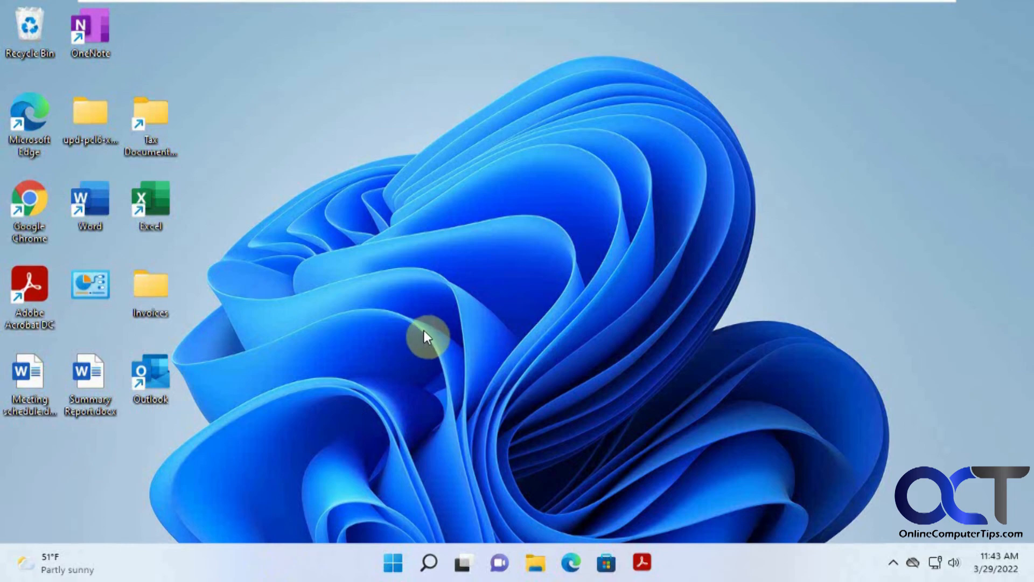